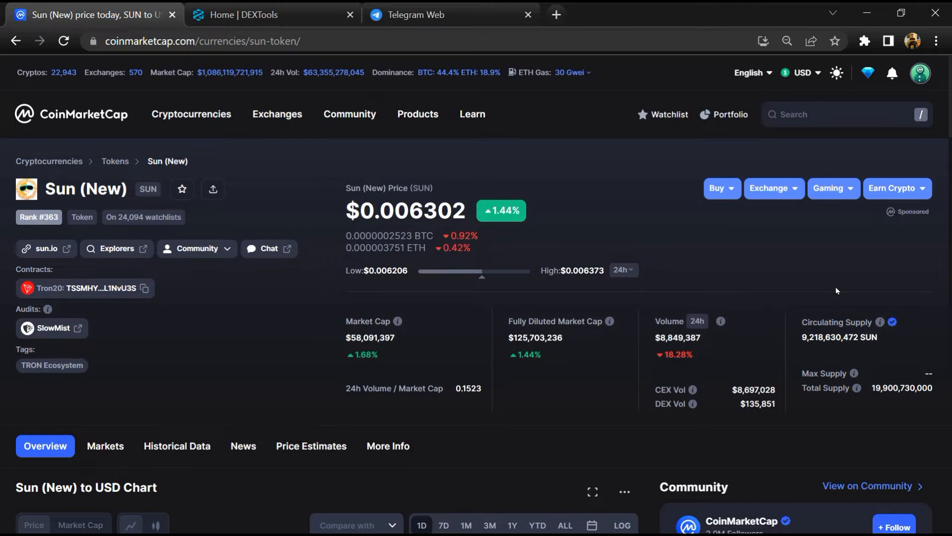
{"action": "mouse_move", "coordinate": [654, 253]}
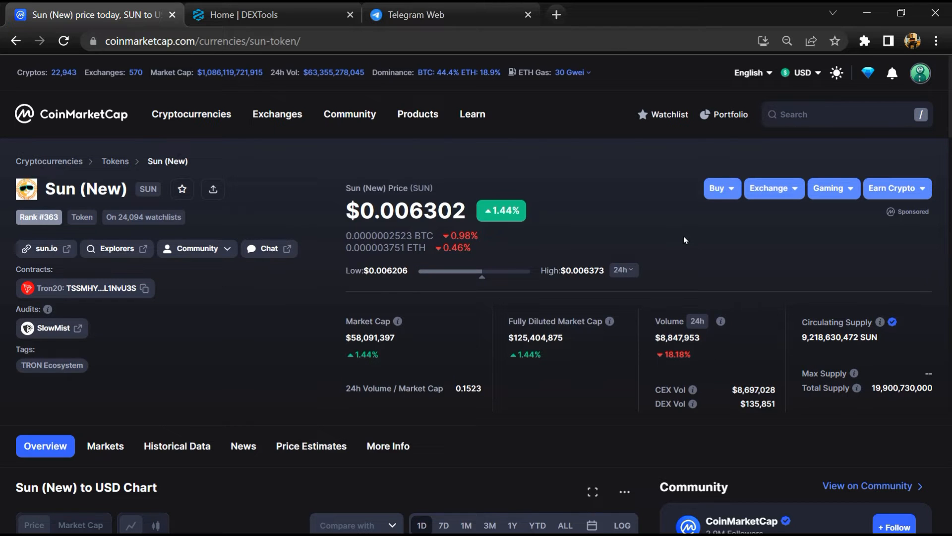
- Browse the Sun (New) community feed, follow its Telegram chat link, then switch to Telegram Web
{"action": "scroll", "scroll_direction": "down", "scroll_amount": 3}
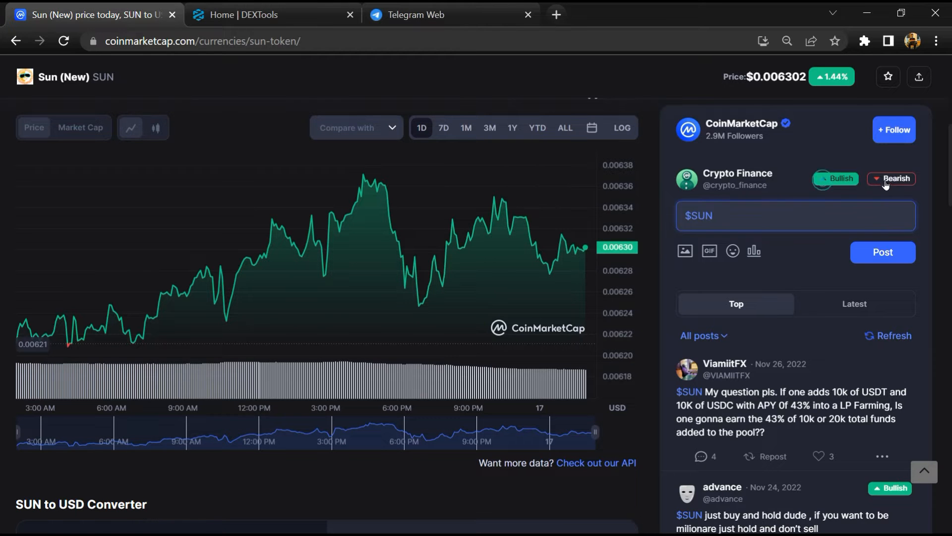
{"action": "scroll", "scroll_direction": "down", "scroll_amount": 3}
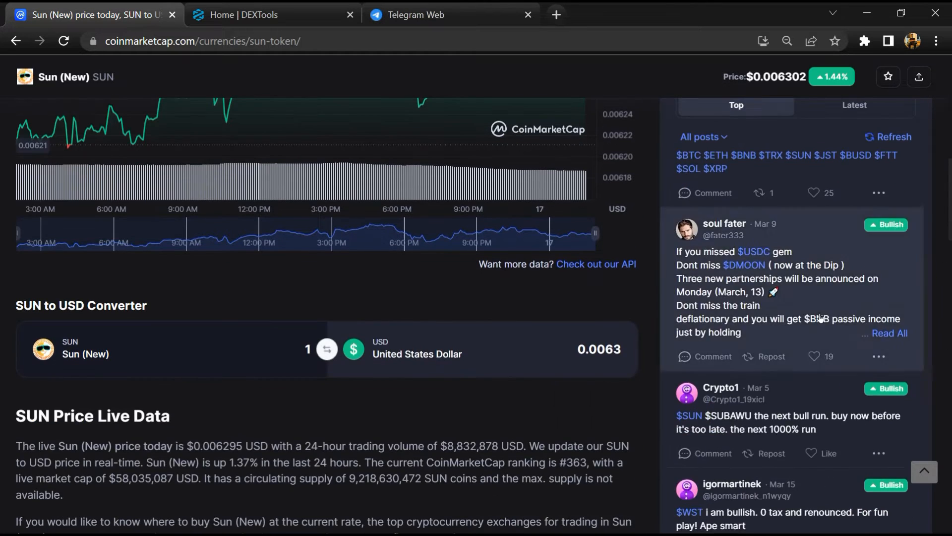
{"action": "scroll", "scroll_direction": "down", "scroll_amount": 3}
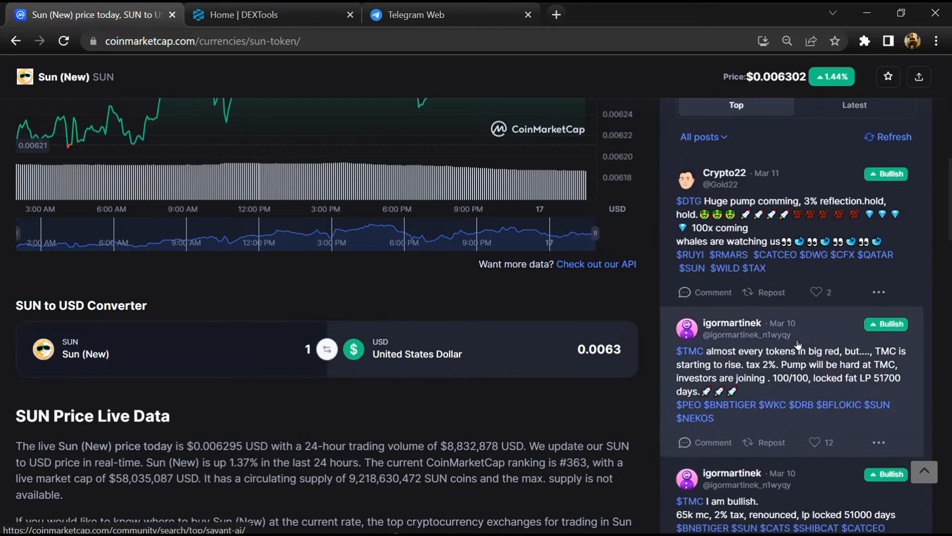
{"action": "scroll", "scroll_direction": "down", "scroll_amount": 3}
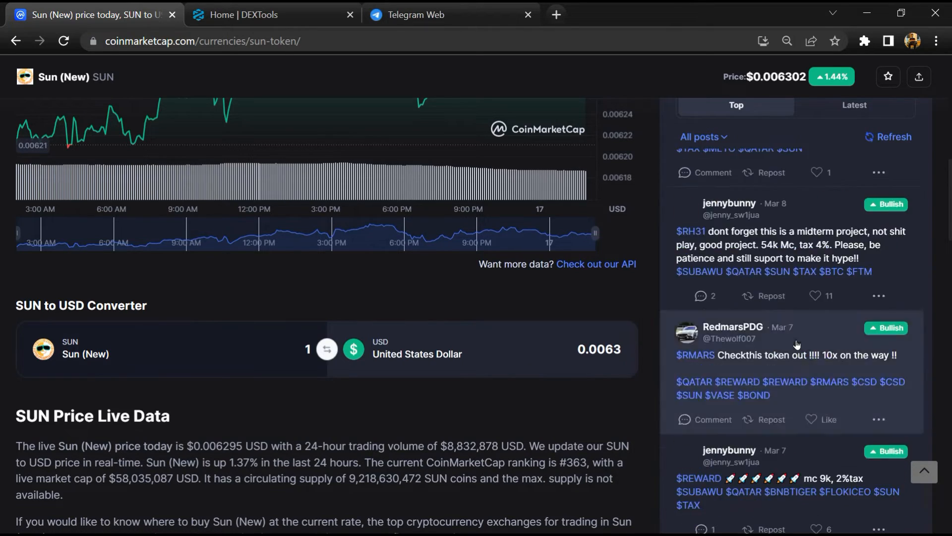
{"action": "scroll", "scroll_direction": "up", "scroll_amount": 3}
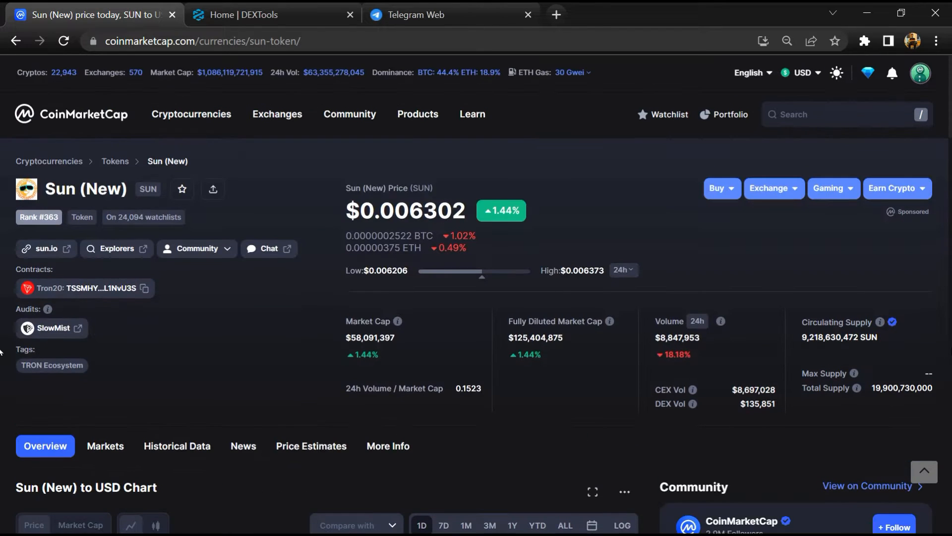
{"action": "mouse_move", "coordinate": [268, 249]}
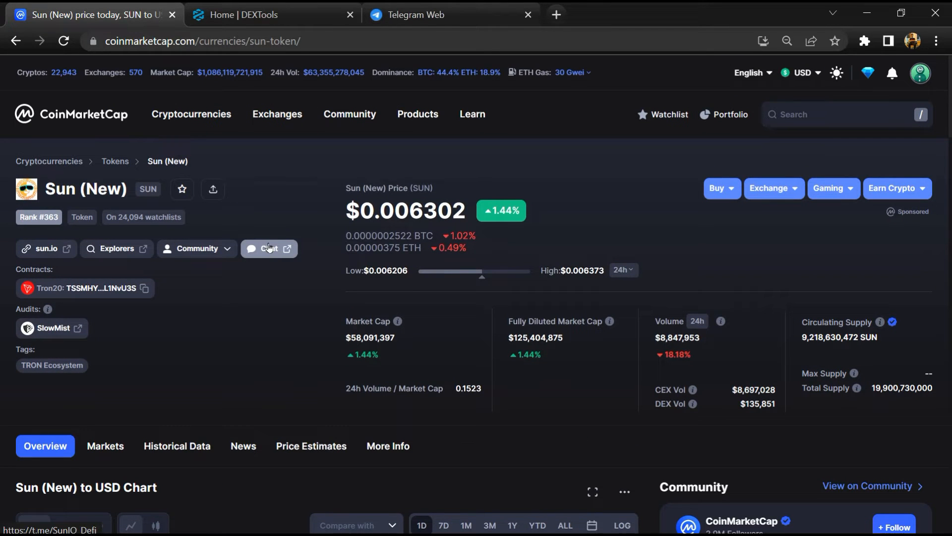
{"action": "left_click", "coordinate": [268, 248]}
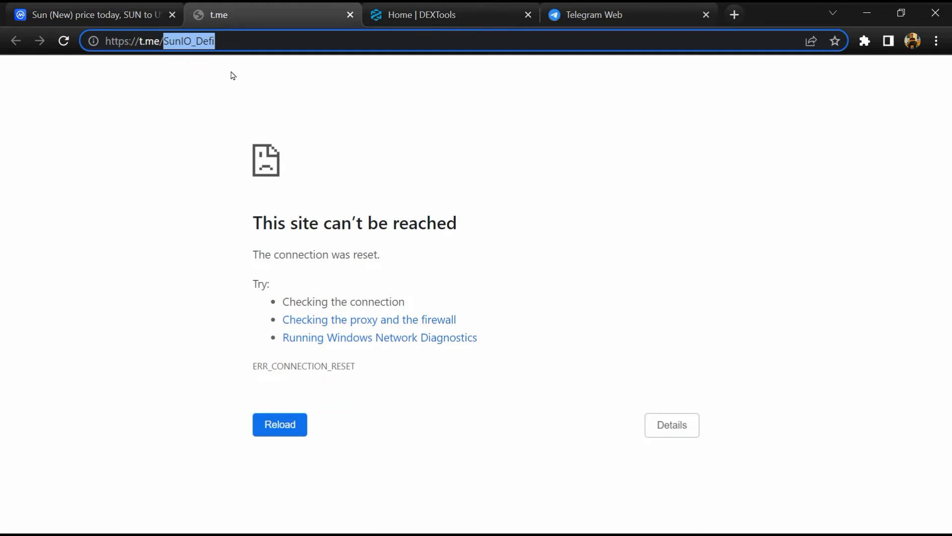
{"action": "left_click", "coordinate": [613, 14]}
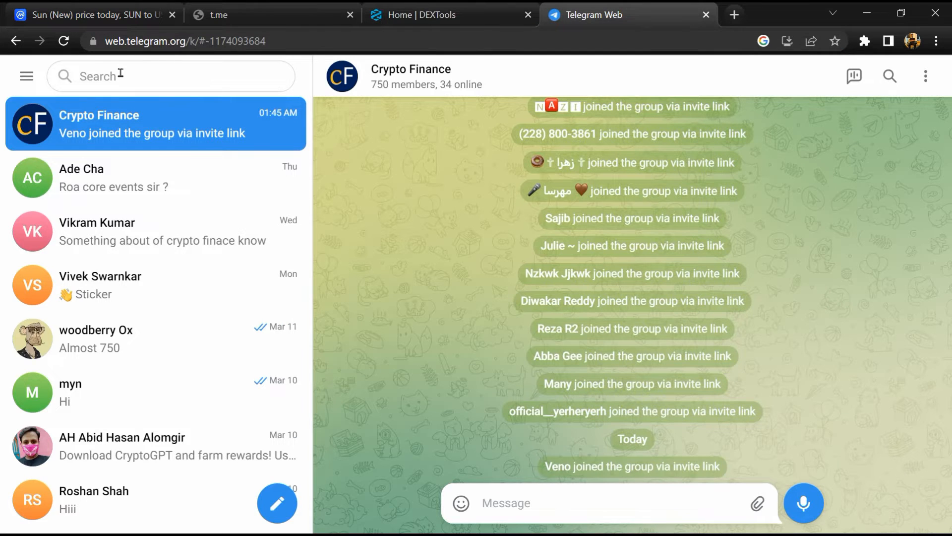
{"action": "type", "text": "SunIO_Defi"}
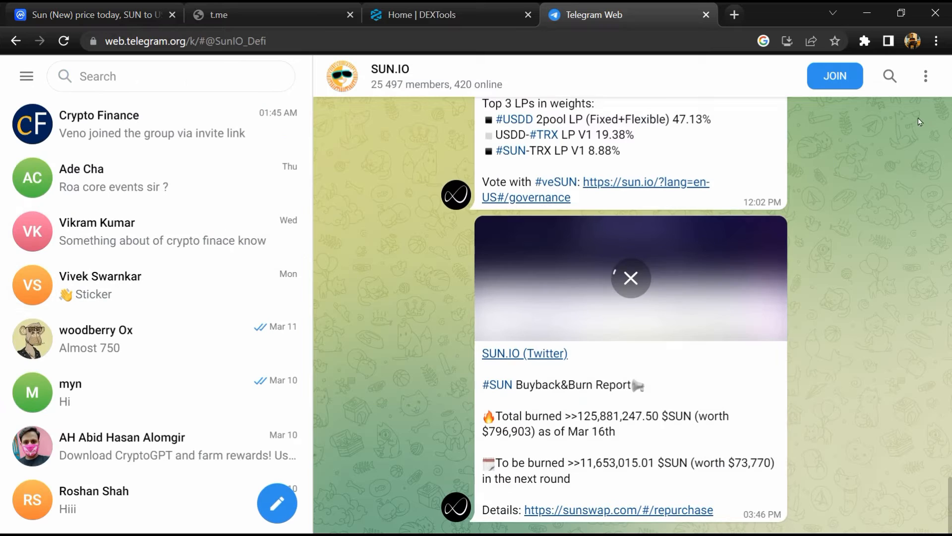
{"action": "left_click", "coordinate": [889, 76]}
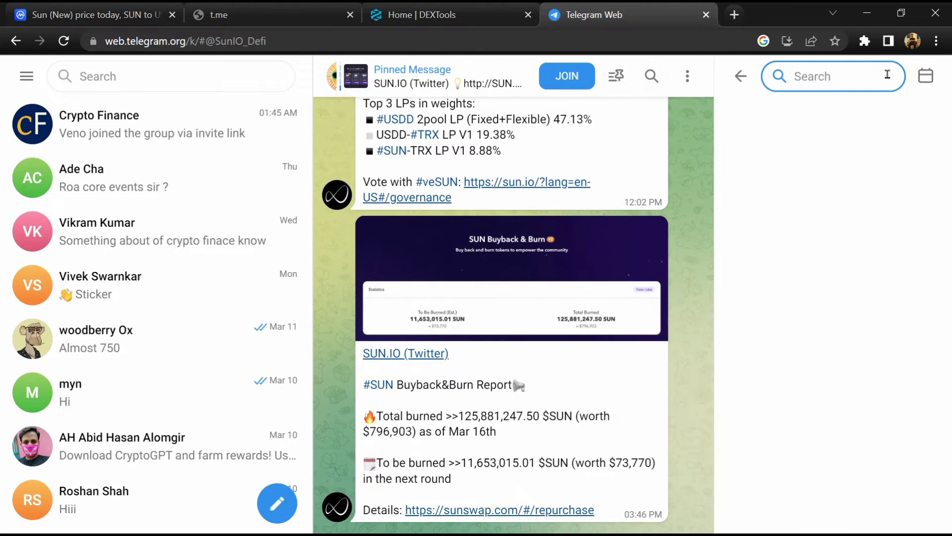
{"action": "type", "text": "sam"}
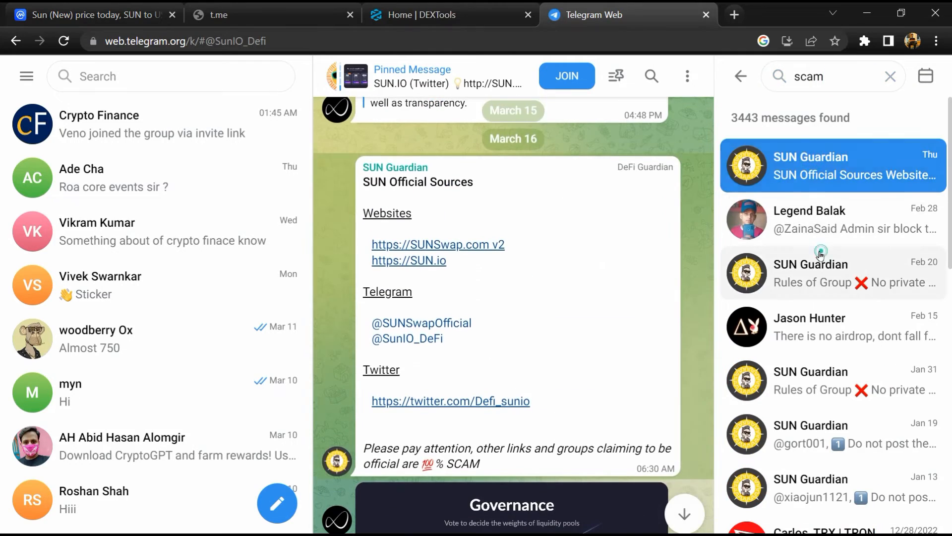
- Read two scam-related messages among the 3,443 results, then return to CoinMarketCap
{"action": "left_click", "coordinate": [832, 243]}
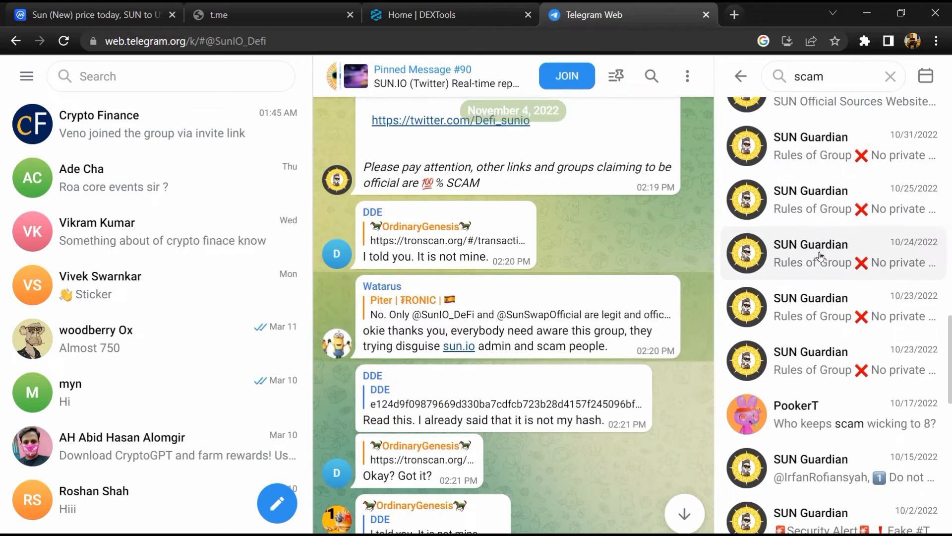
{"action": "left_click", "coordinate": [832, 270]}
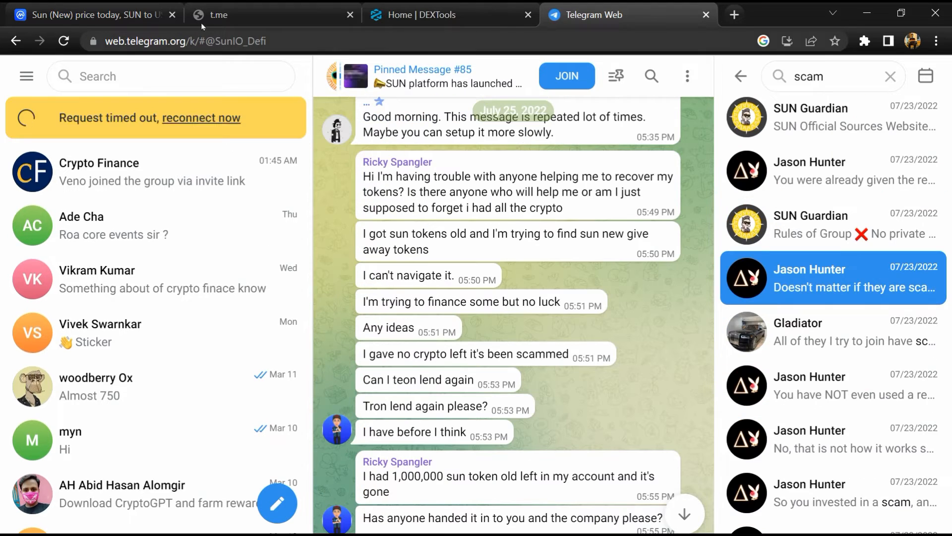
{"action": "left_click", "coordinate": [91, 14]}
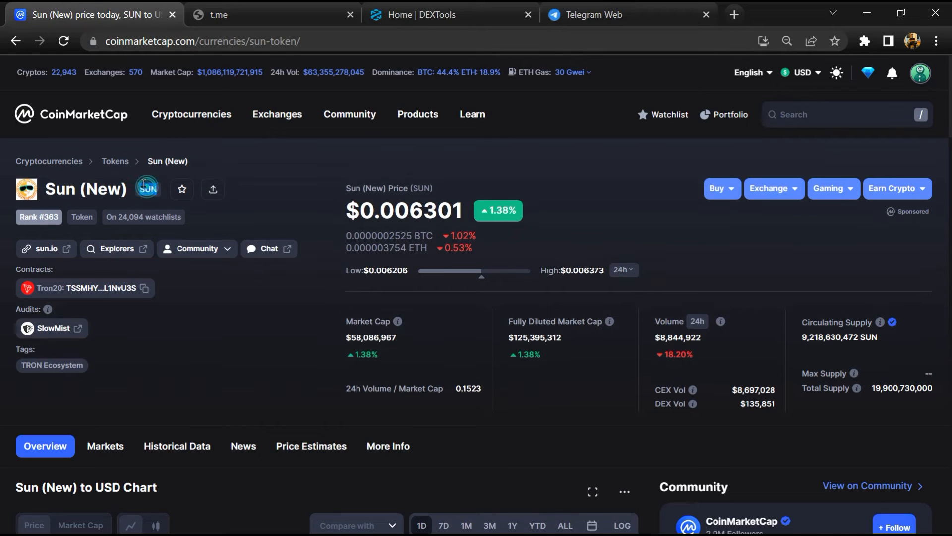
- Bring up the SUN ticker options and view DEXTools' Sun/USDT pair page (DEXTscore 62/99)
{"action": "right_click", "coordinate": [147, 189]}
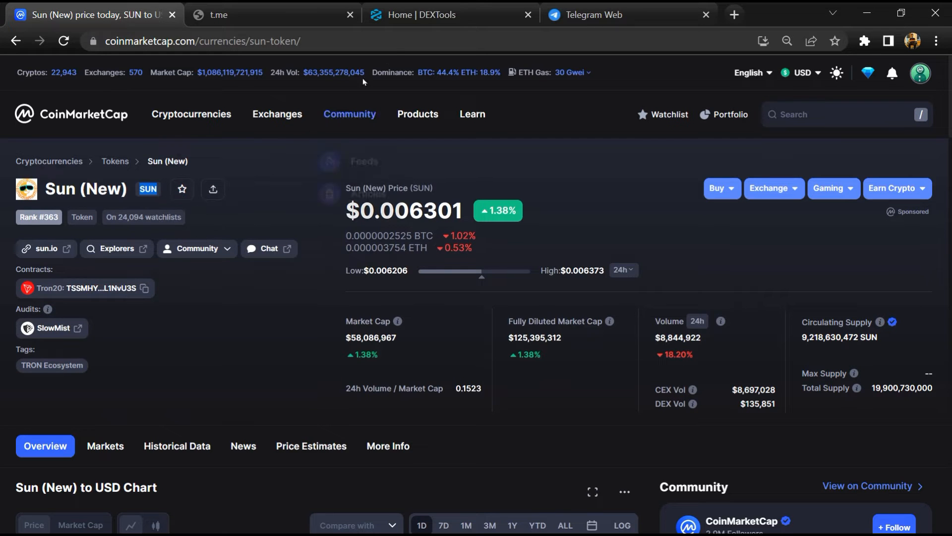
{"action": "left_click", "coordinate": [449, 14]}
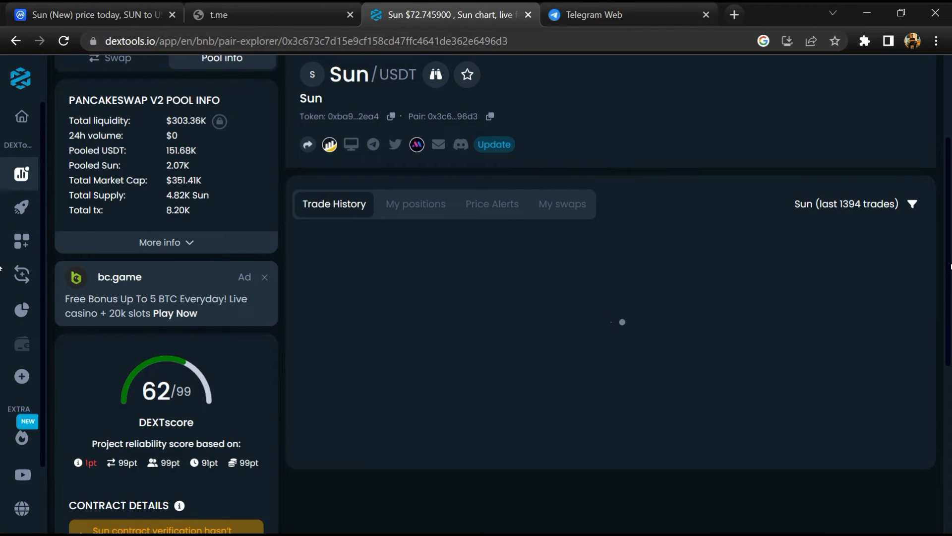
- Review the Sun pair's all-sell trade history and its 50.0% community distrust figure
{"action": "scroll", "scroll_direction": "down", "scroll_amount": 3}
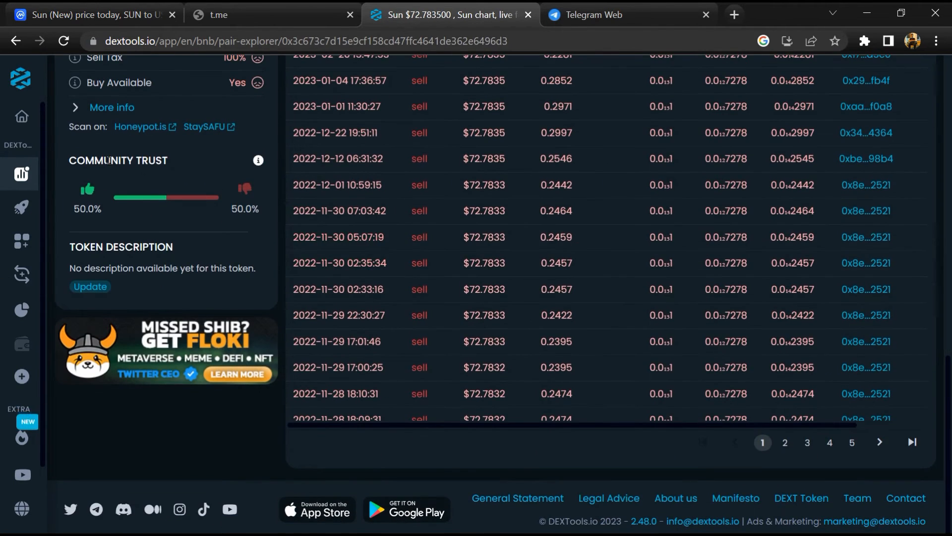
{"action": "double_click", "coordinate": [117, 160]}
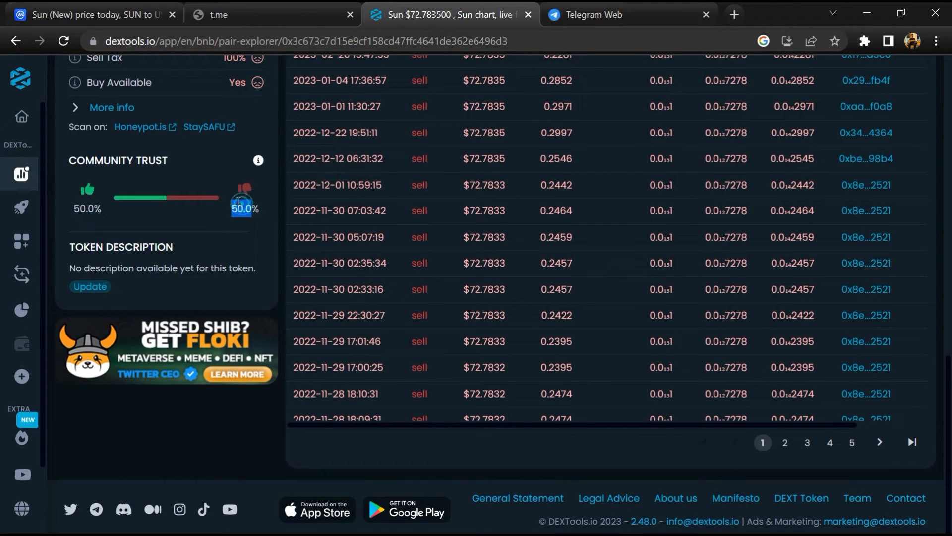
{"action": "mouse_move", "coordinate": [251, 243]}
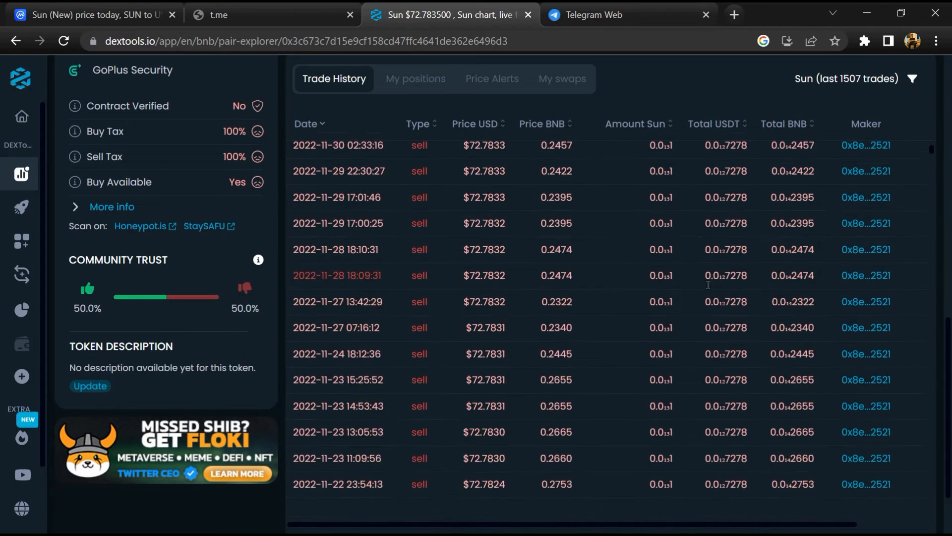
{"action": "scroll", "scroll_direction": "down", "scroll_amount": 3}
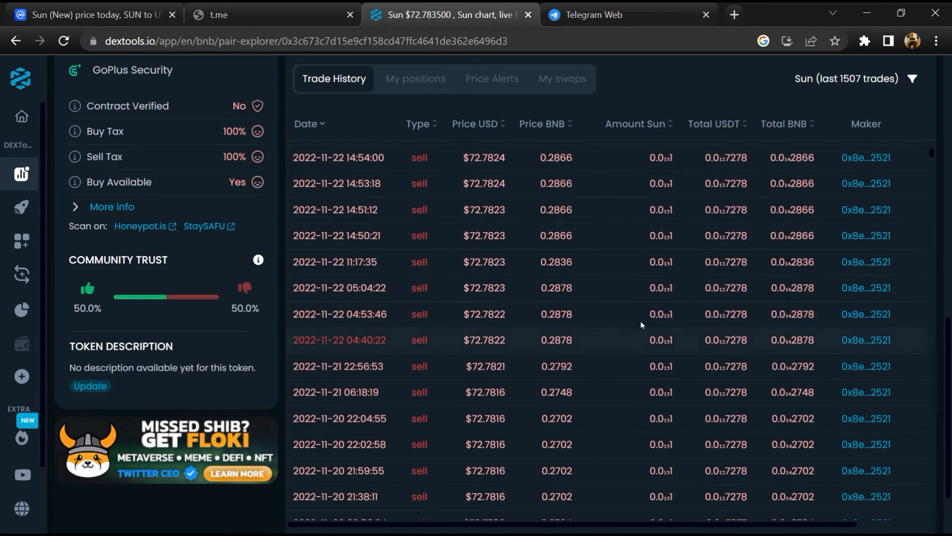
{"action": "scroll", "scroll_direction": "down", "scroll_amount": 3}
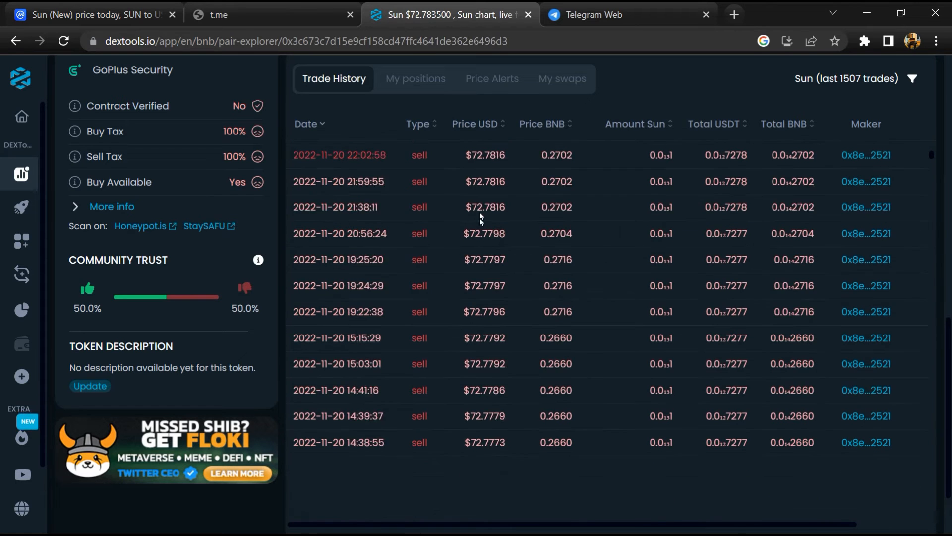
- Open the Sun (New) markets list on CoinMarketCap showing Binance, KuCoin and Huobi
{"action": "left_click", "coordinate": [92, 14]}
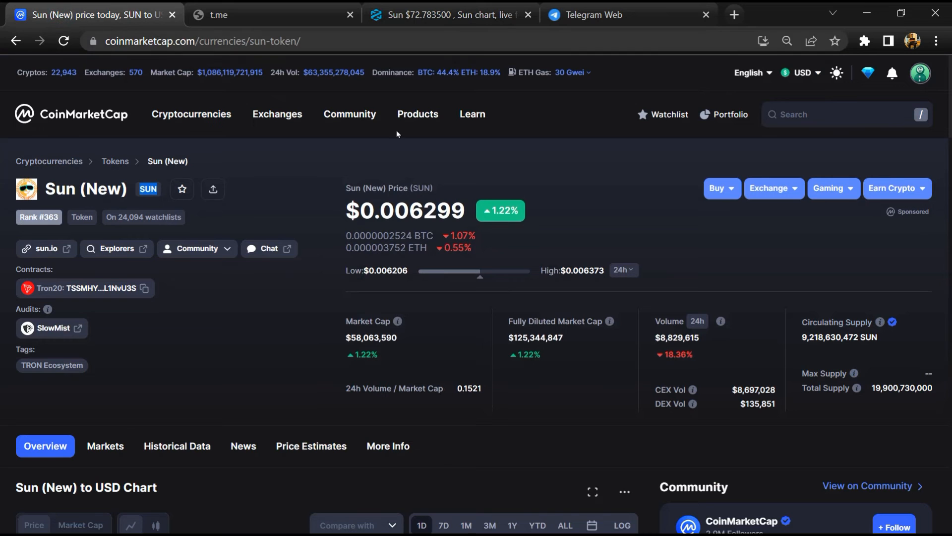
{"action": "scroll", "scroll_direction": "down", "scroll_amount": 3}
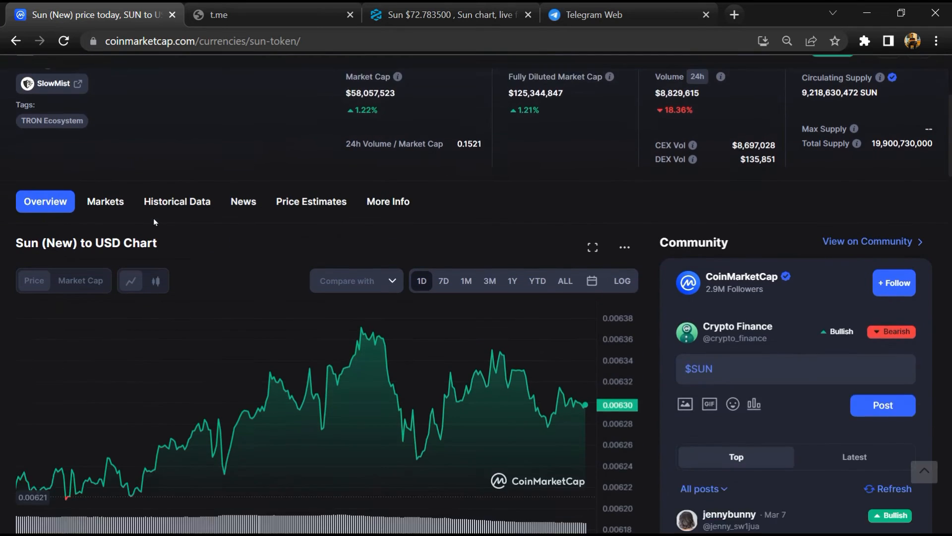
{"action": "left_click", "coordinate": [104, 201]}
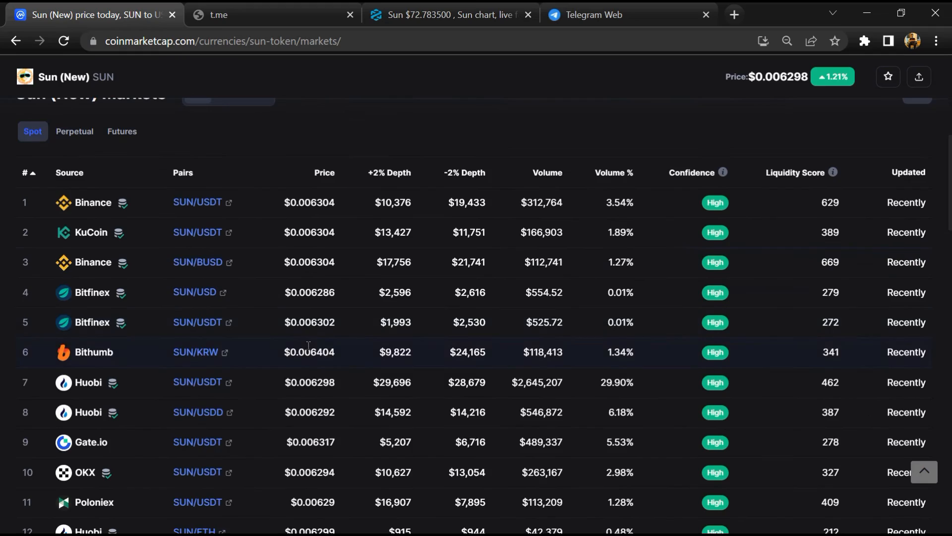
{"action": "scroll", "scroll_direction": "down", "scroll_amount": 3}
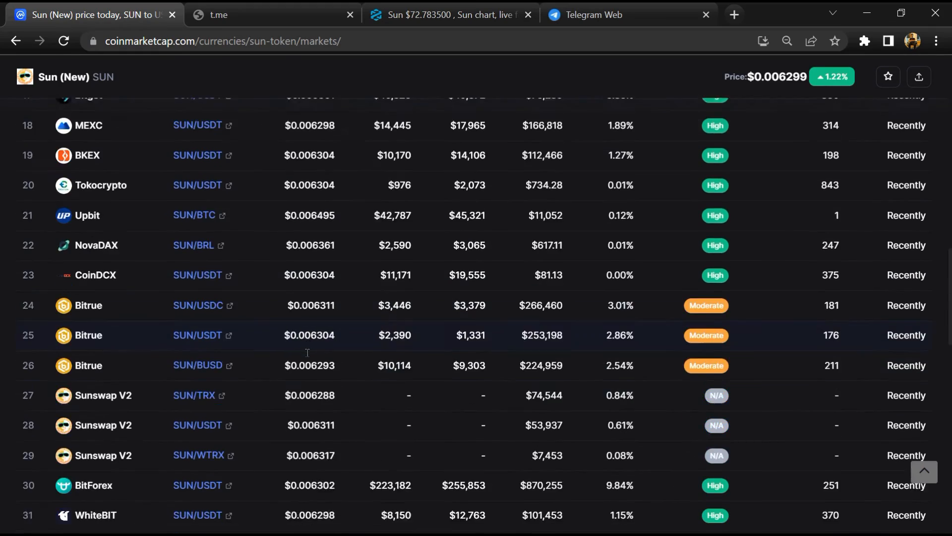
{"action": "scroll", "scroll_direction": "down", "scroll_amount": 3}
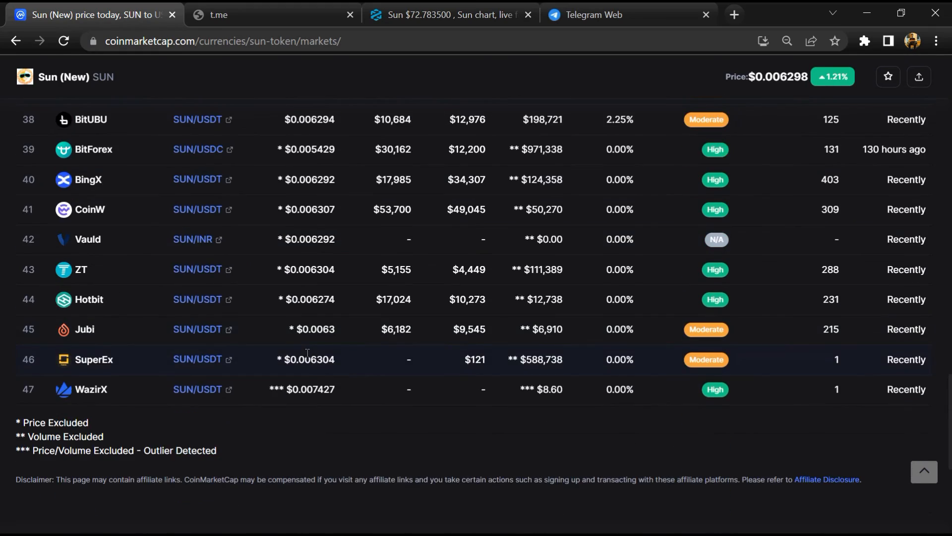
{"action": "scroll", "scroll_direction": "up", "scroll_amount": 3}
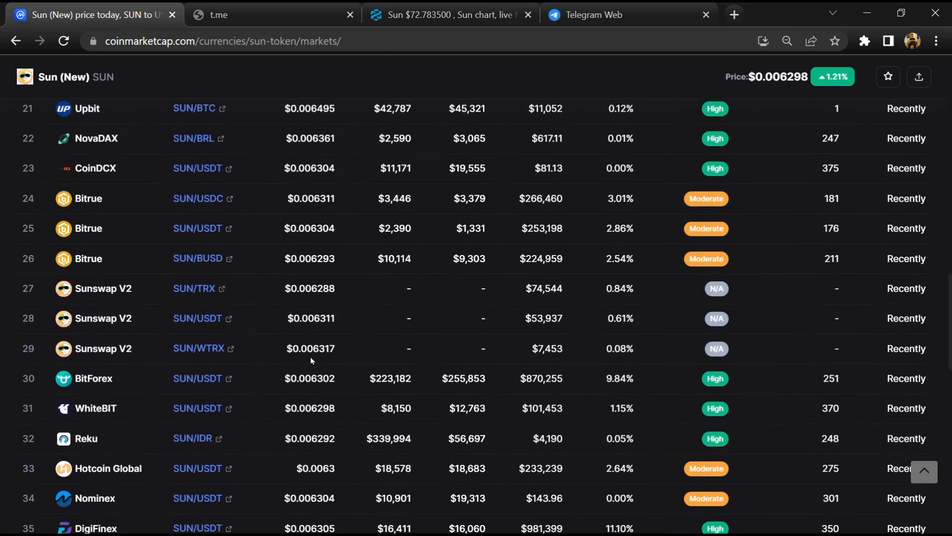
{"action": "scroll", "scroll_direction": "up", "scroll_amount": 3}
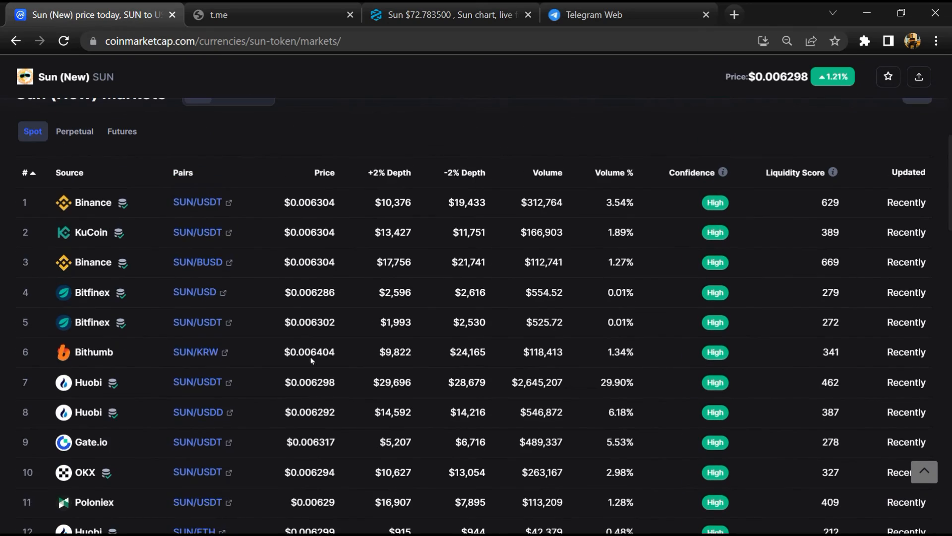
{"action": "scroll", "scroll_direction": "down", "scroll_amount": 3}
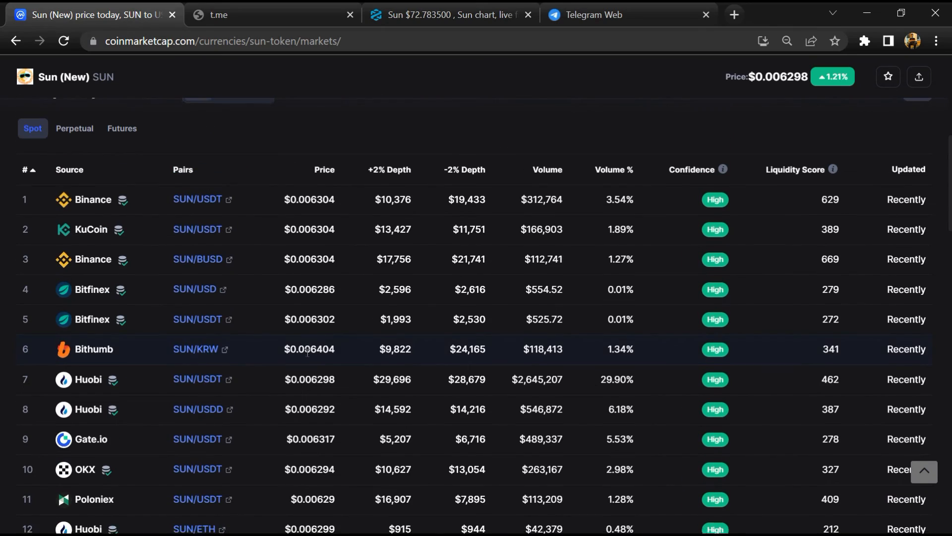
{"action": "scroll", "scroll_direction": "down", "scroll_amount": 3}
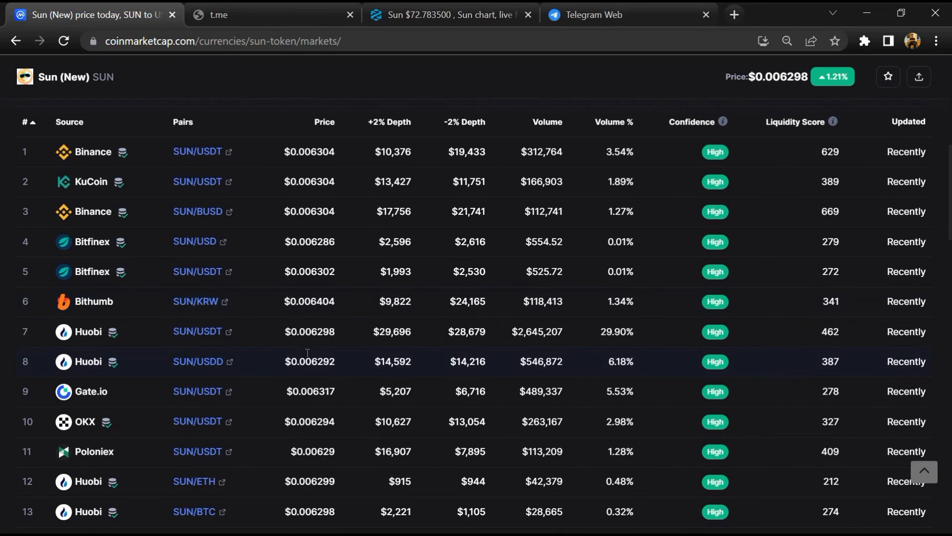